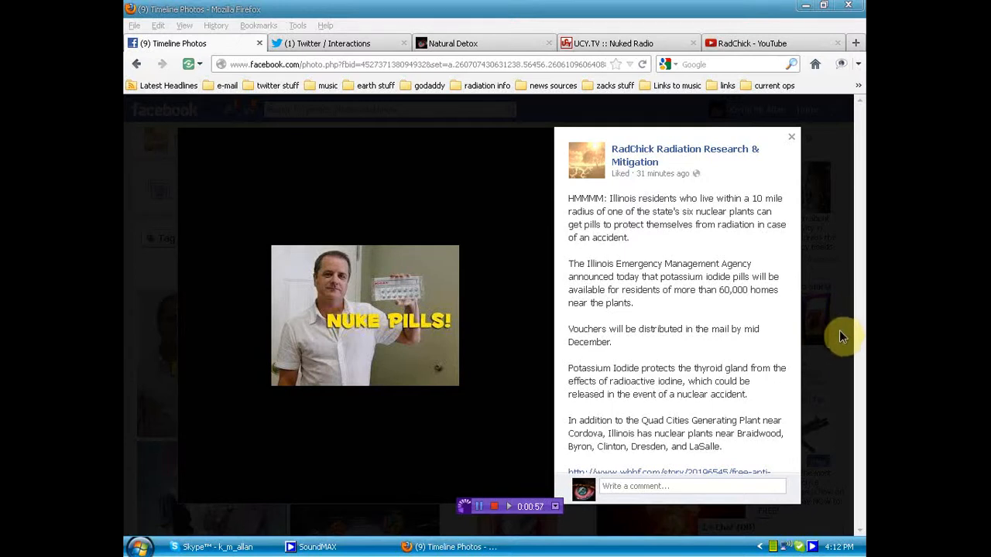
{"action": "mouse_move", "coordinate": [838, 364]}
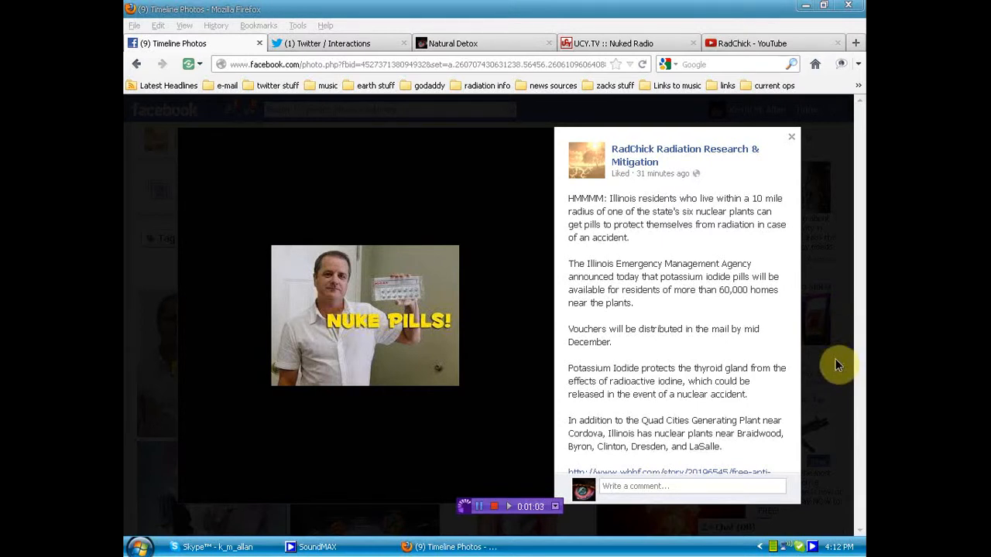
{"action": "mouse_move", "coordinate": [848, 505]}
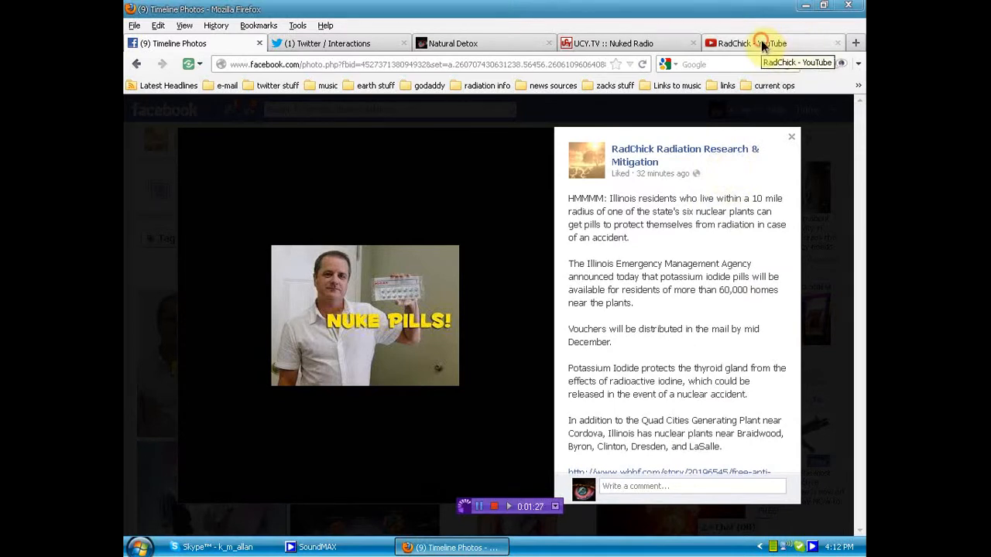
Switch to the RadChick YouTube channel tab, then over to the Natural Detox tab
{"action": "left_click", "coordinate": [751, 42]}
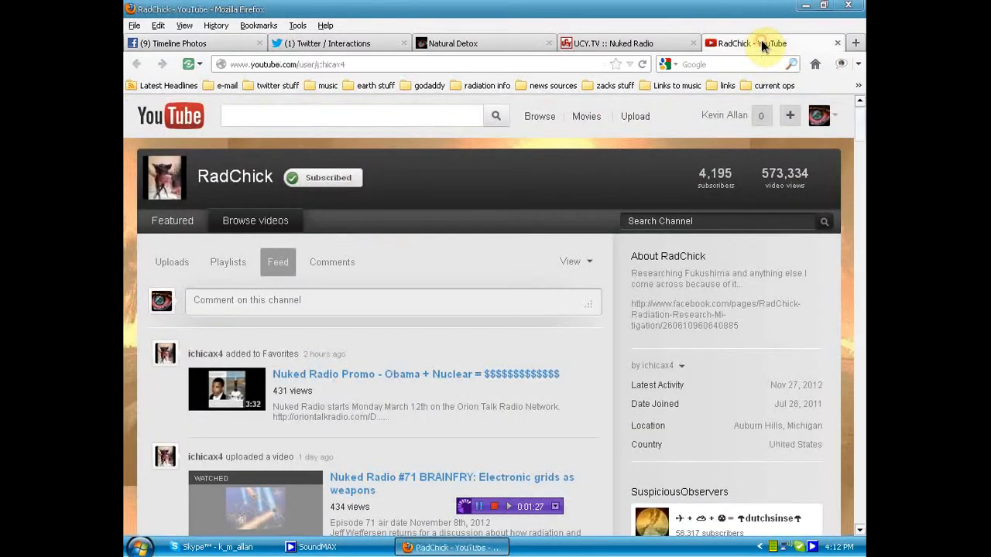
{"action": "left_click", "coordinate": [612, 42]}
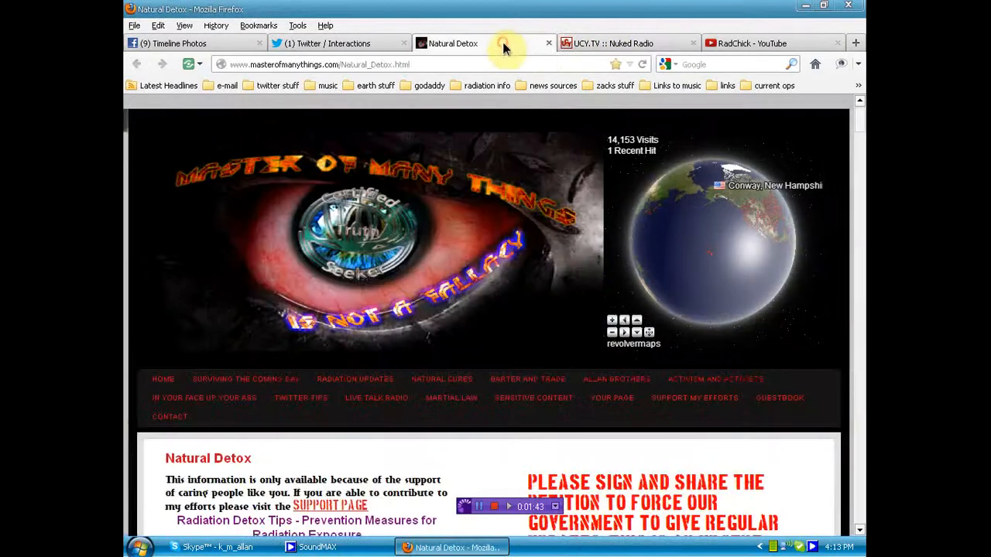
Scroll the Natural Detox page past the petition to the antioxidant list and iodine tincture tip
{"action": "scroll", "scroll_direction": "down", "scroll_amount": 3}
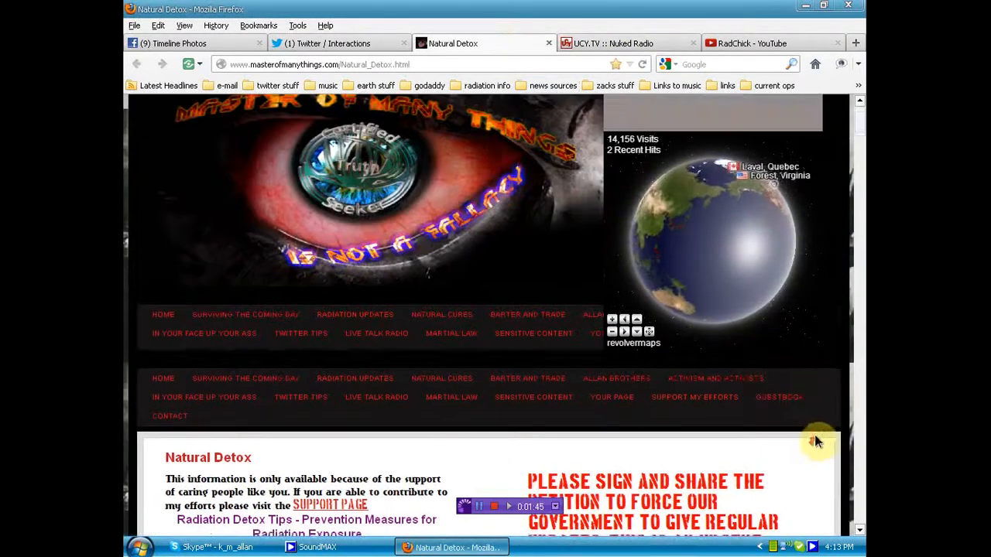
{"action": "scroll", "scroll_direction": "down", "scroll_amount": 3}
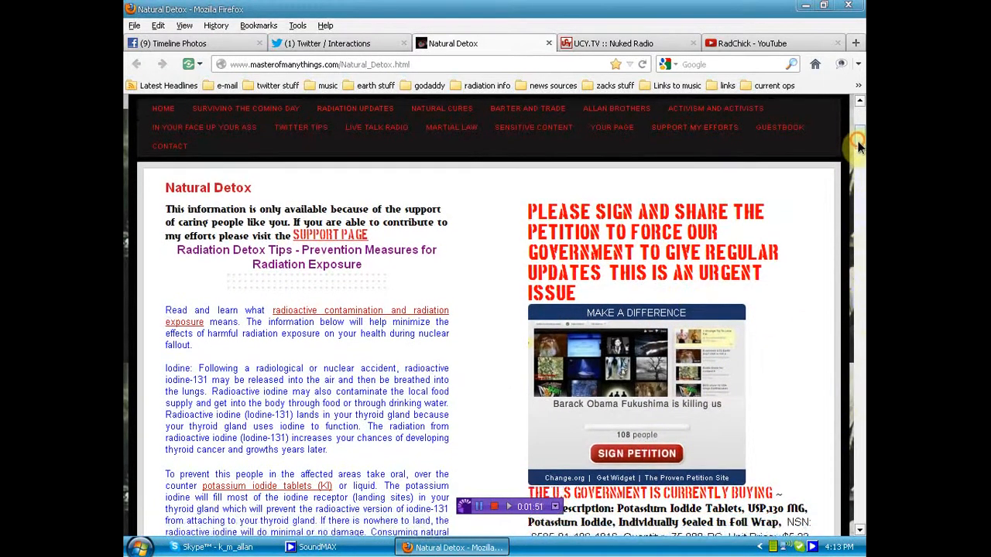
{"action": "scroll", "scroll_direction": "down", "scroll_amount": 3}
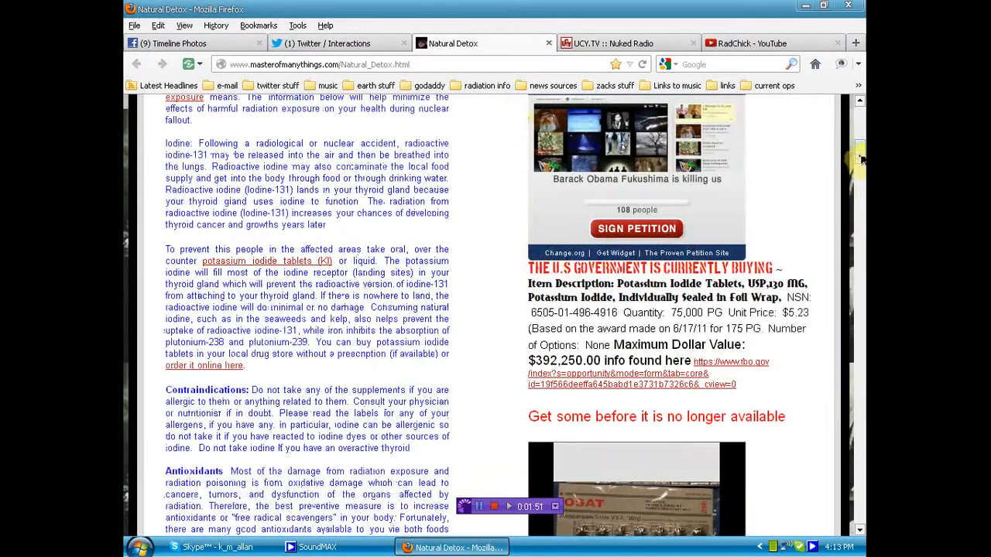
{"action": "scroll", "scroll_direction": "down", "scroll_amount": 3}
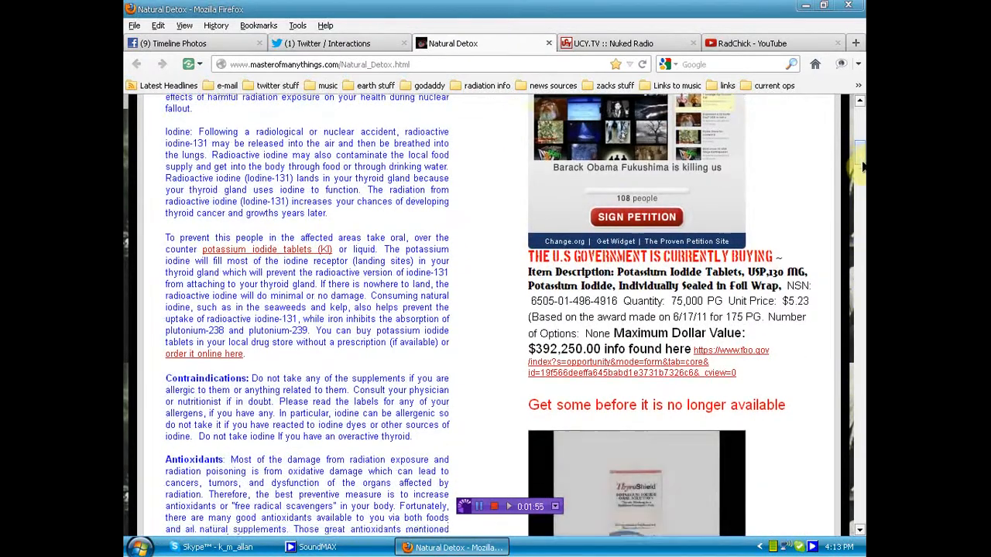
{"action": "scroll", "scroll_direction": "down", "scroll_amount": 3}
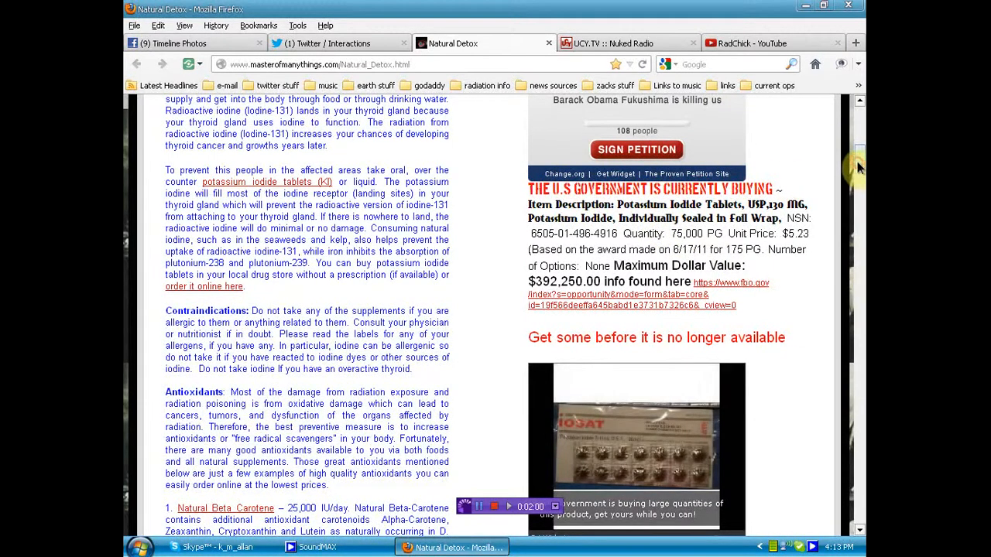
{"action": "scroll", "scroll_direction": "down", "scroll_amount": 3}
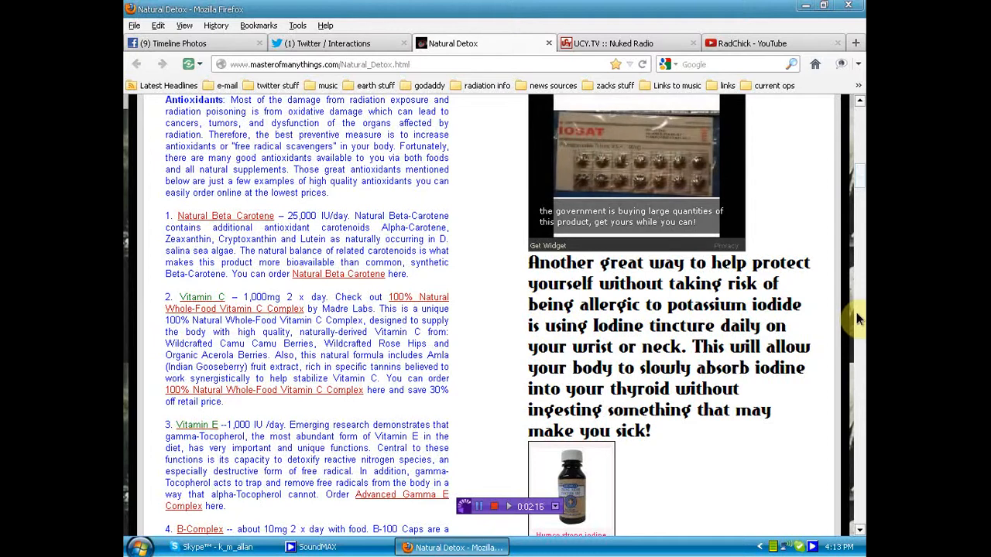
{"action": "scroll", "scroll_direction": "down", "scroll_amount": 3}
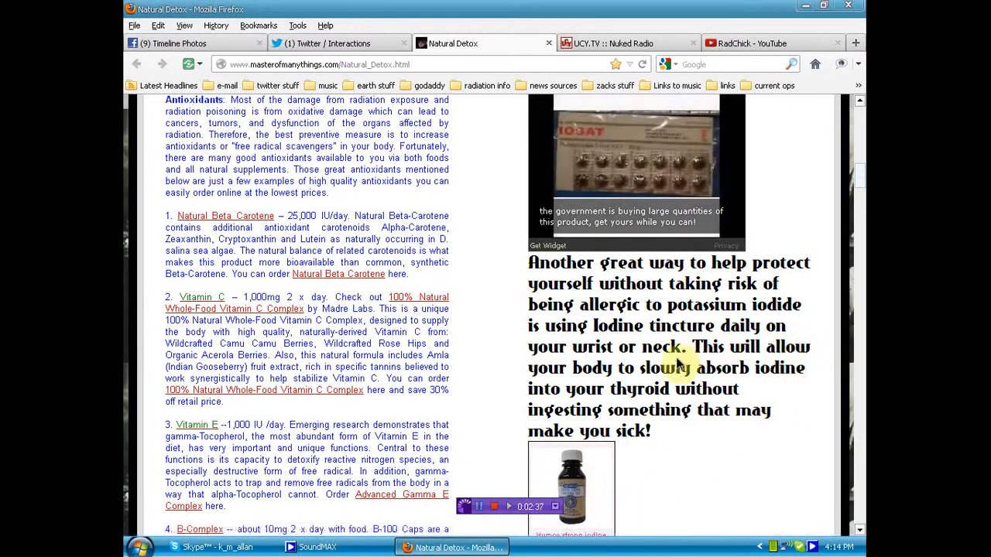
{"action": "mouse_move", "coordinate": [809, 401]}
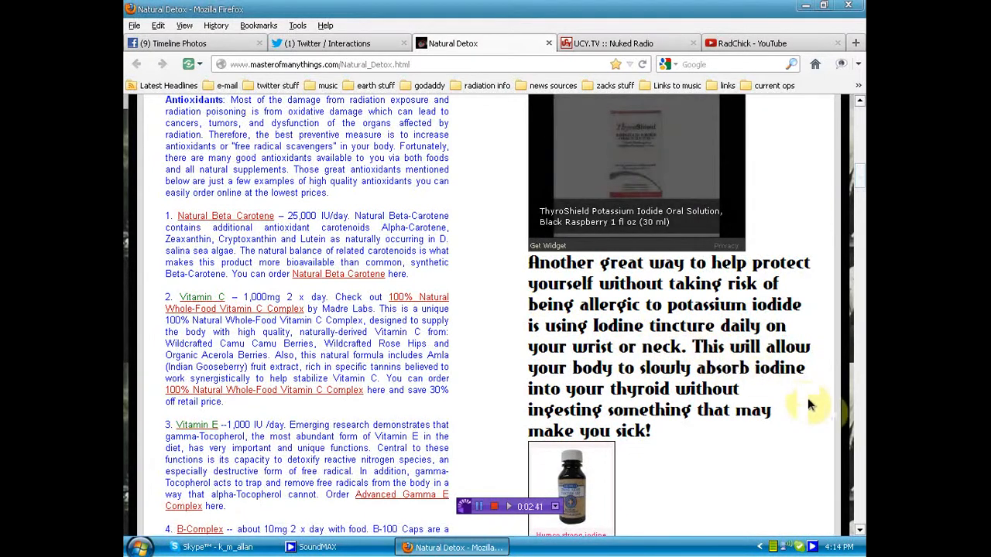
{"action": "scroll", "scroll_direction": "down", "scroll_amount": 3}
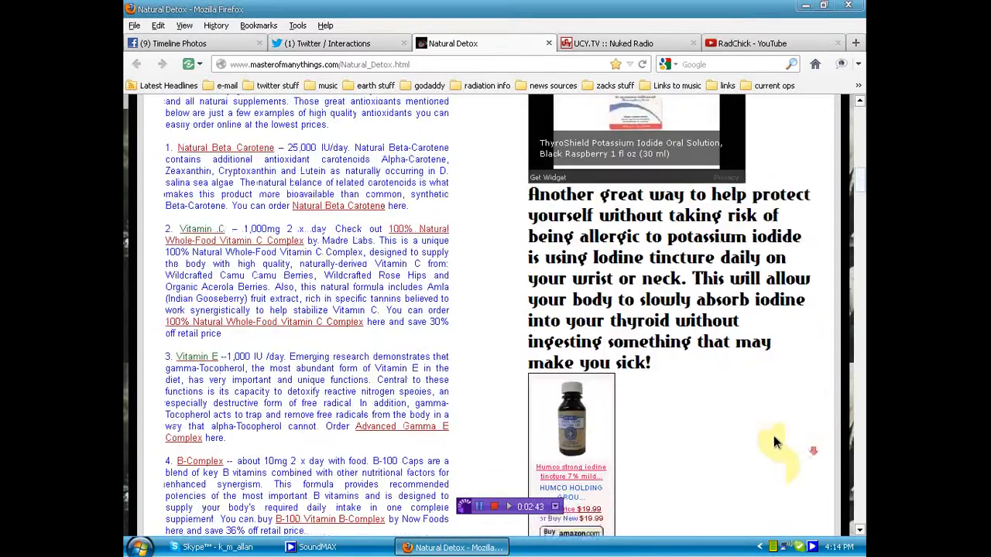
{"action": "scroll", "scroll_direction": "down", "scroll_amount": 3}
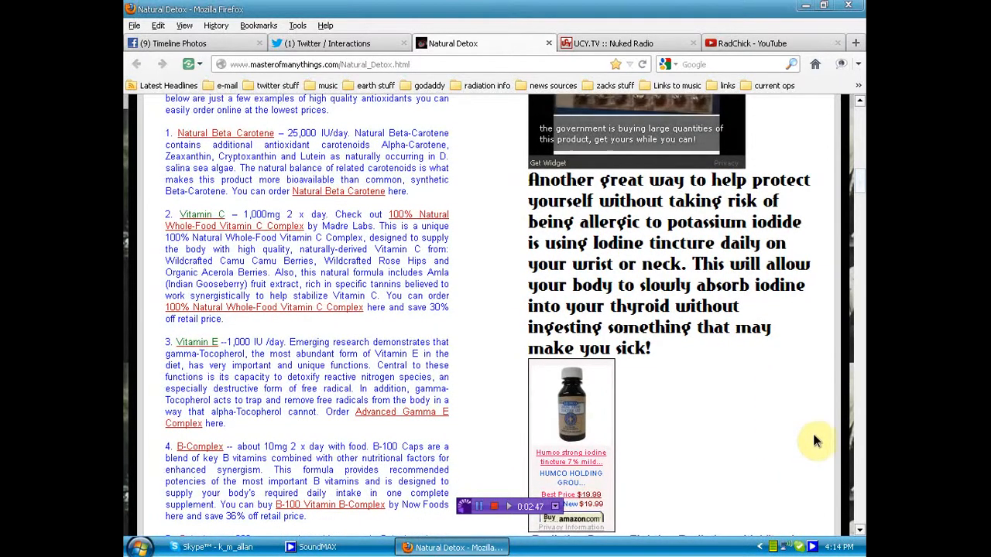
{"action": "mouse_move", "coordinate": [712, 450]}
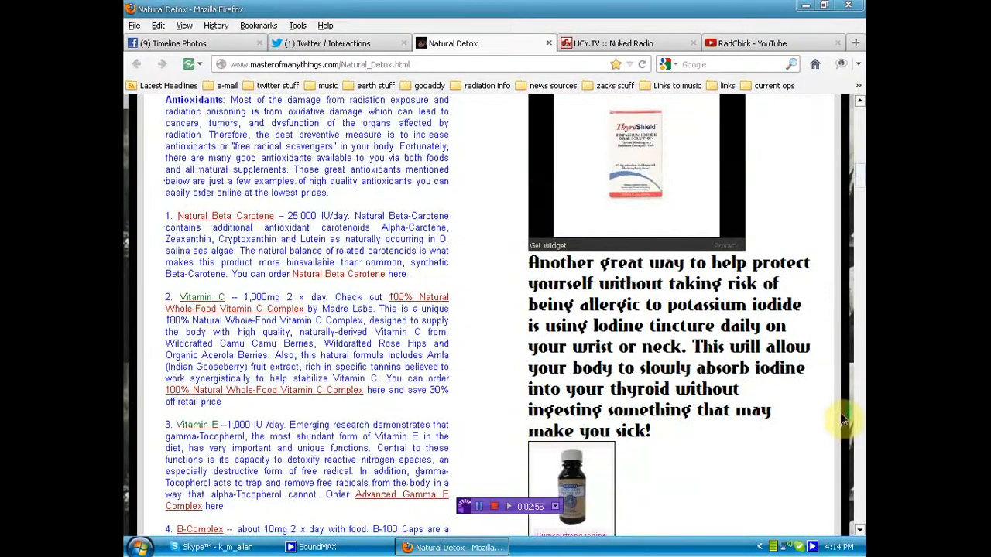
{"action": "scroll", "scroll_direction": "down", "scroll_amount": 3}
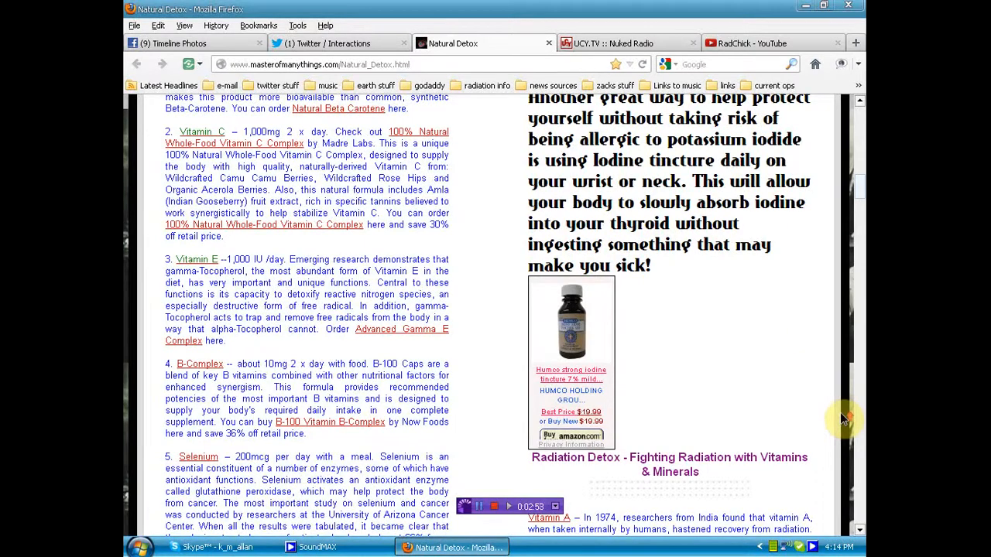
{"action": "scroll", "scroll_direction": "up", "scroll_amount": 3}
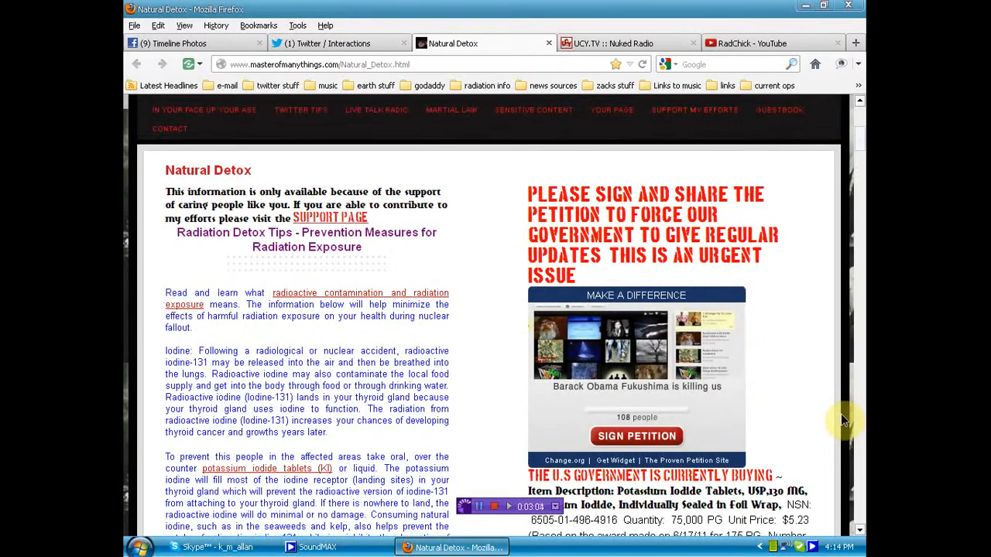
{"action": "scroll", "scroll_direction": "down", "scroll_amount": 3}
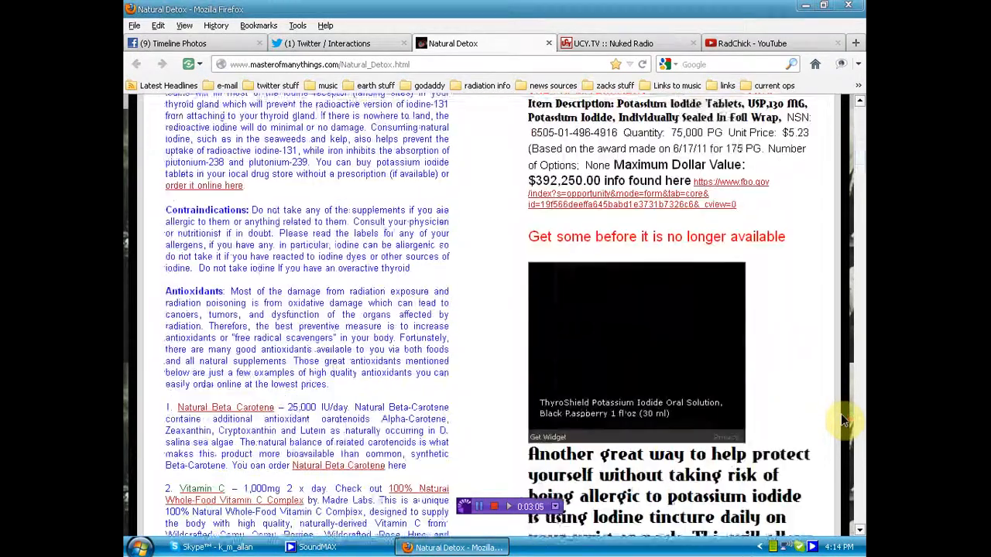
{"action": "scroll", "scroll_direction": "down", "scroll_amount": 3}
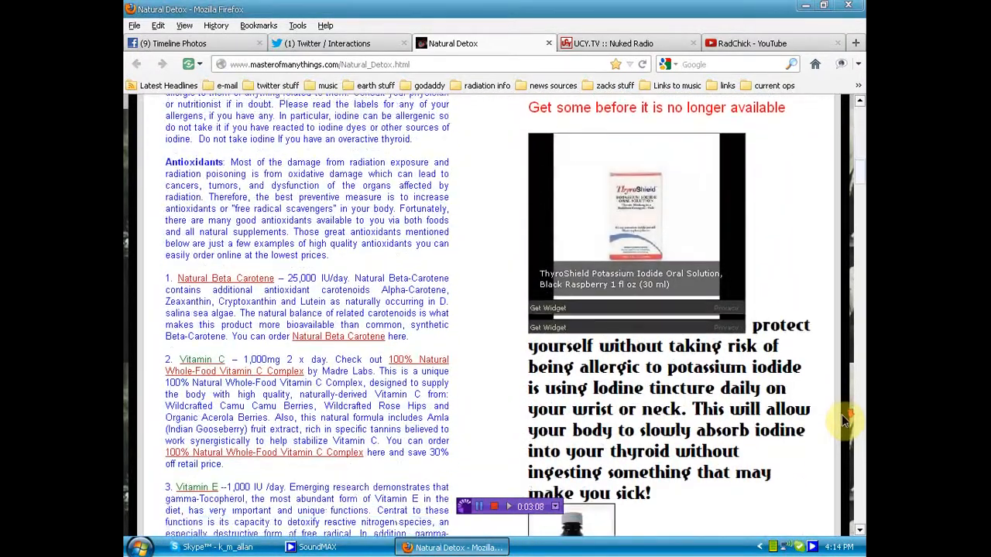
{"action": "scroll", "scroll_direction": "down", "scroll_amount": 3}
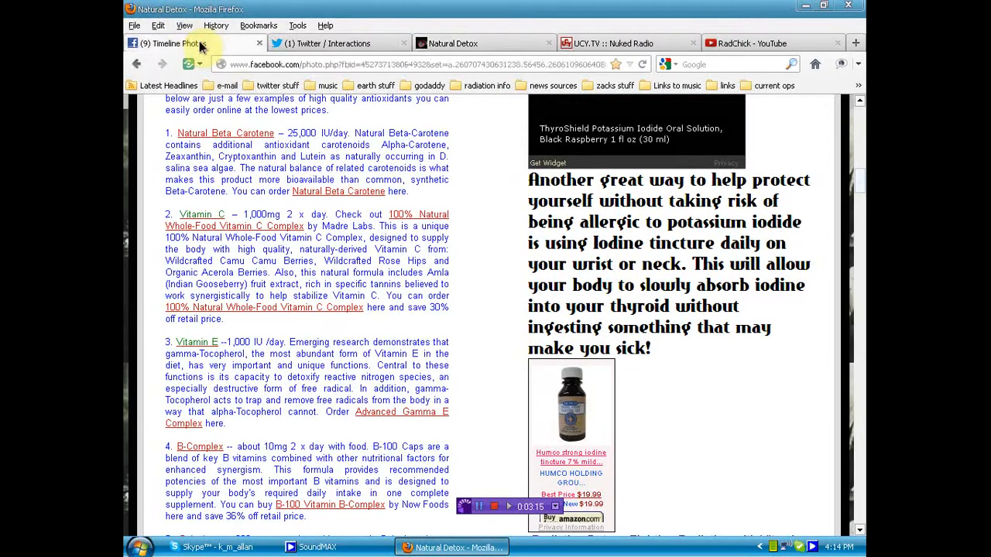
Return to the Facebook tab with RadChick's Illinois nuke-pills post, then click on the page
{"action": "left_click", "coordinate": [170, 42]}
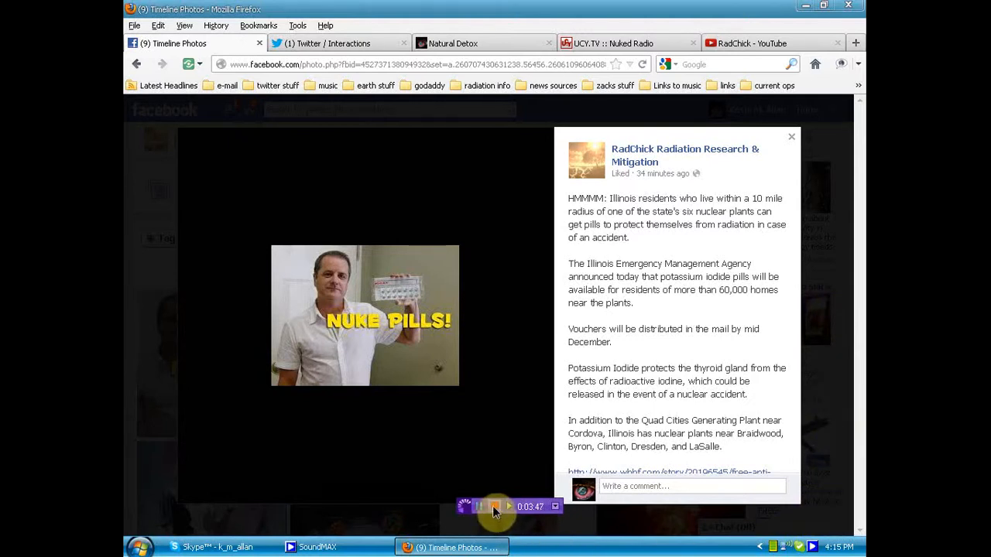
{"action": "left_click", "coordinate": [510, 507]}
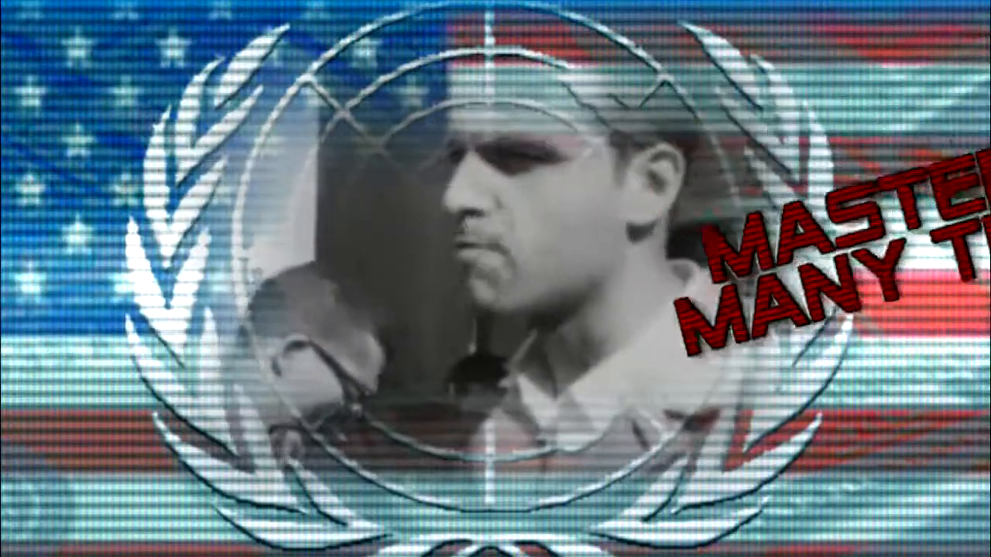